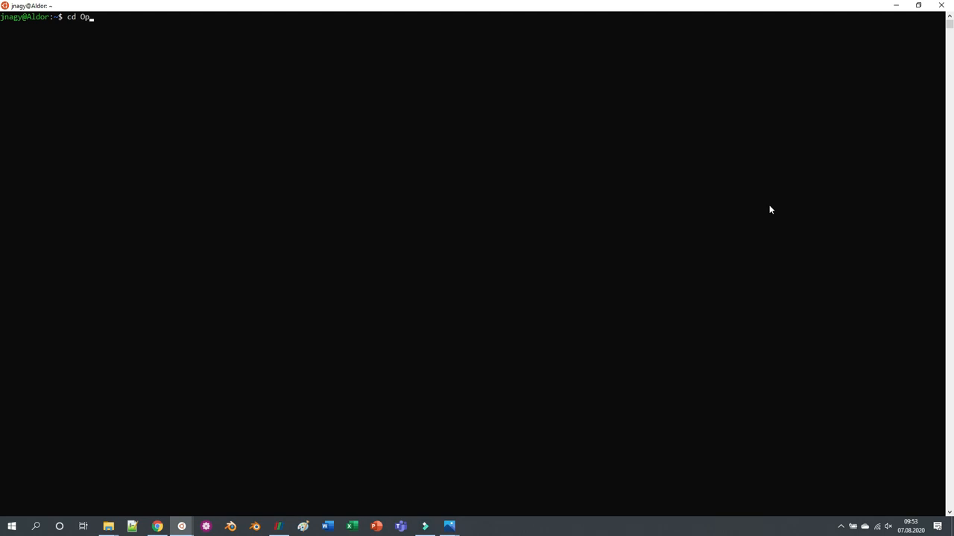
- Change into OpenFOAM/OpenFOAM-v2006 with Tab completion and run explorer.exe there
key(Tab)
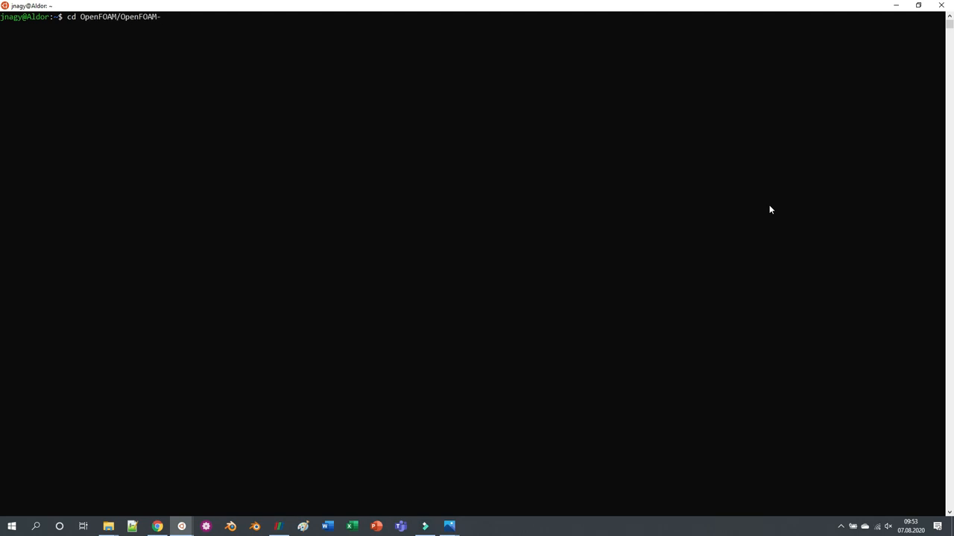
text(v2006)
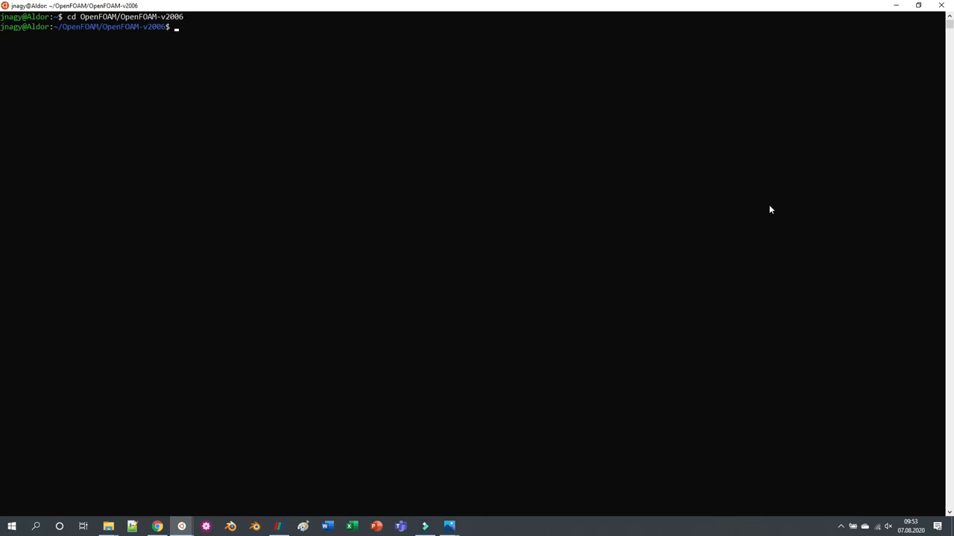
text(explorer.)
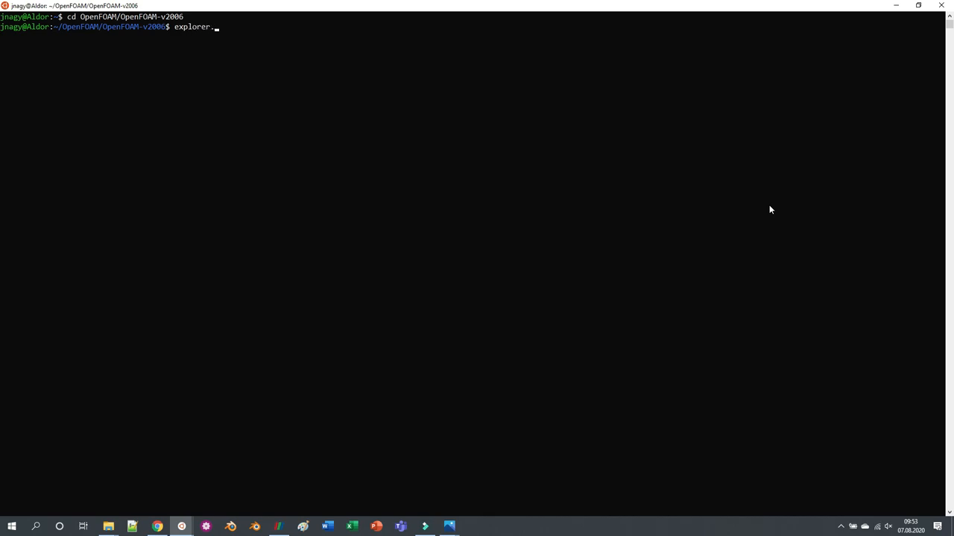
text(exe)
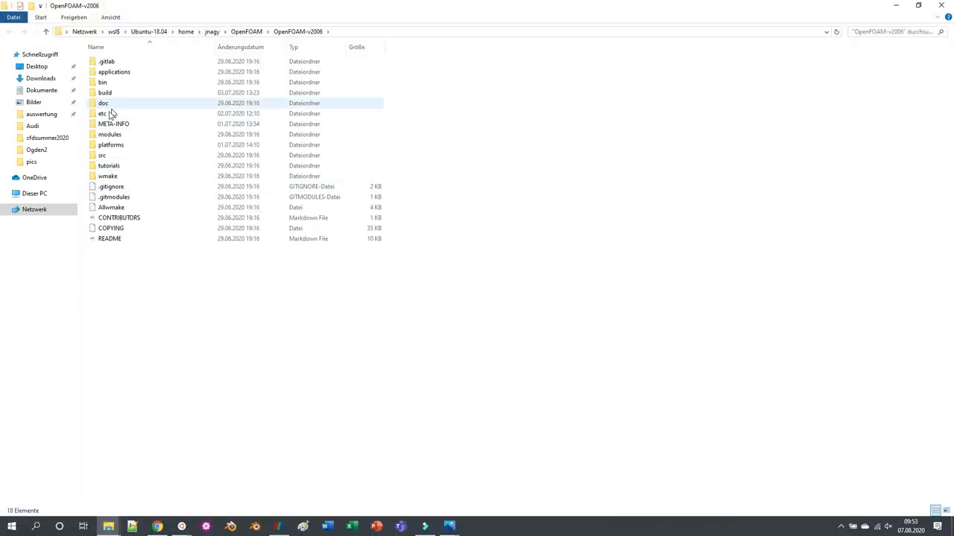
mouse_move(114, 110)
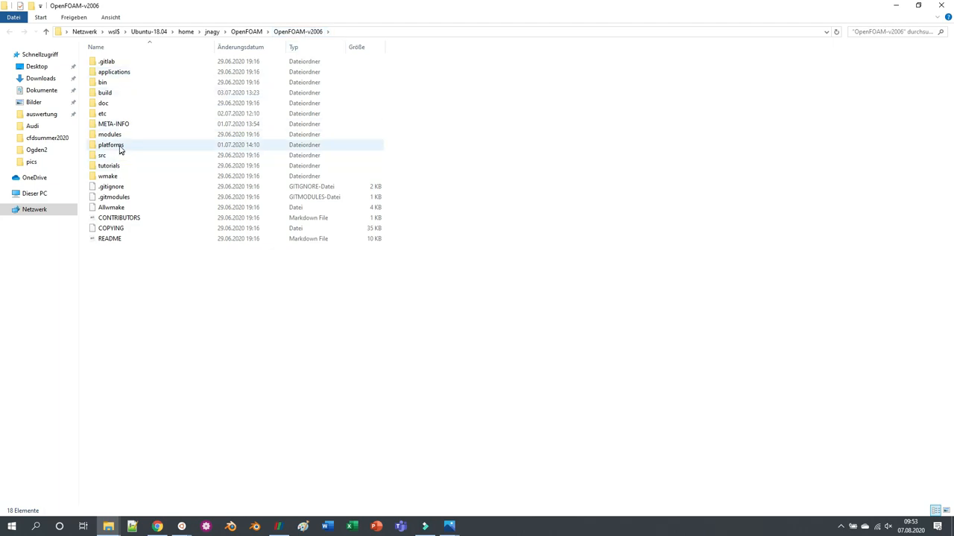
- Drill down through etc and caseDicts into the postProcessing folder
double_click(102, 113)
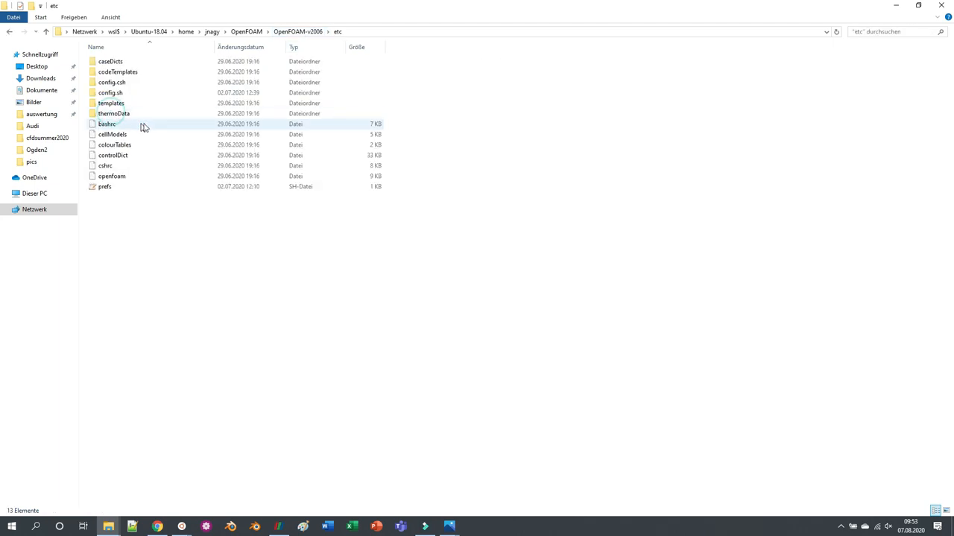
double_click(110, 56)
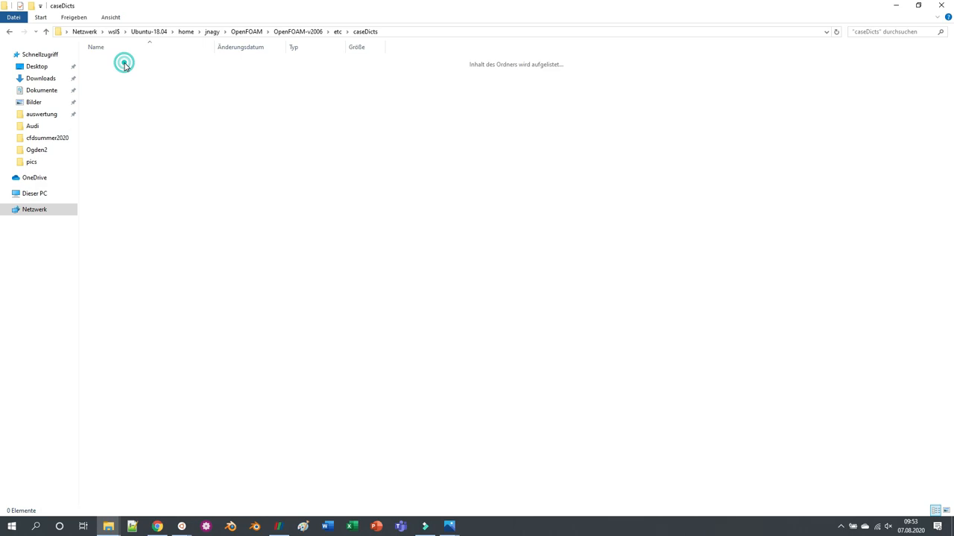
double_click(125, 63)
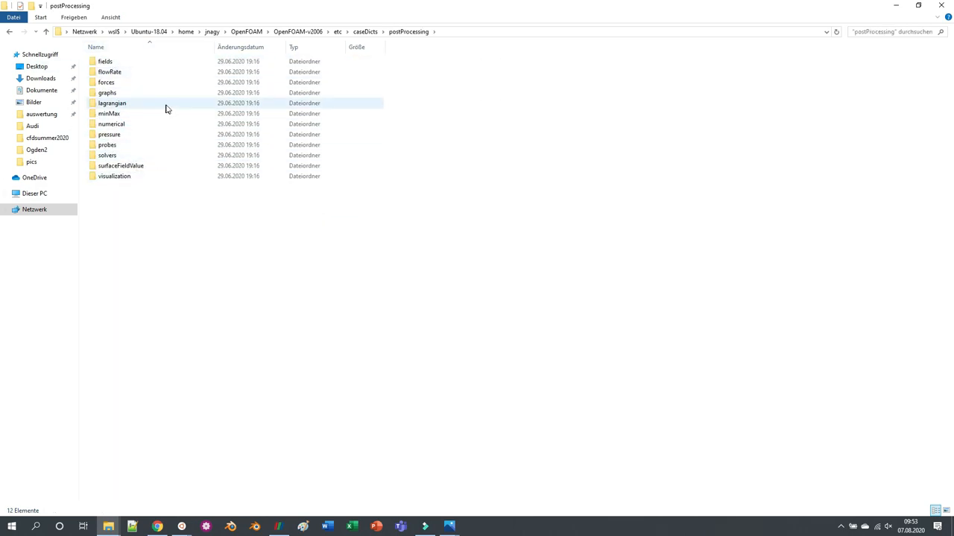
mouse_move(169, 109)
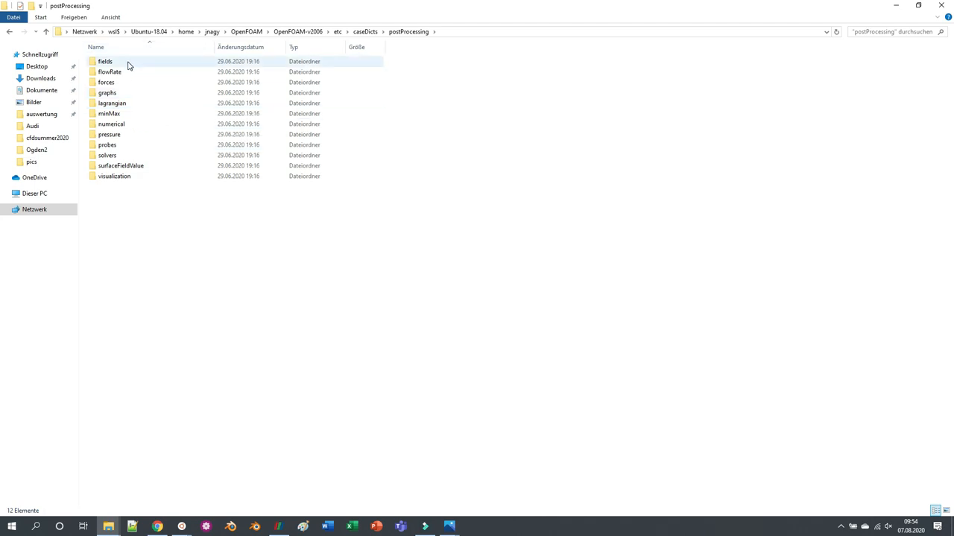
- Open the fields folder listing 36 templates such as CourantNo, vorticity and yPlus
double_click(105, 55)
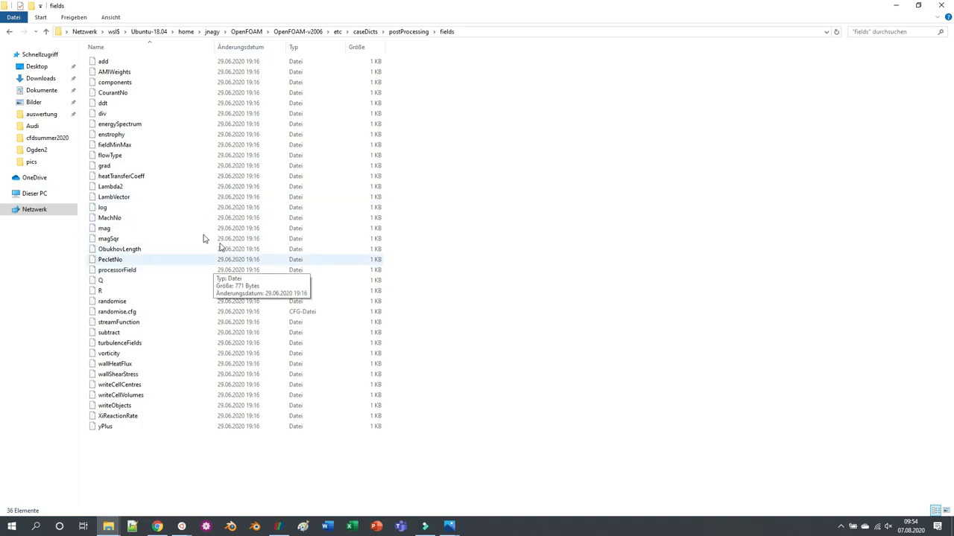
mouse_move(154, 299)
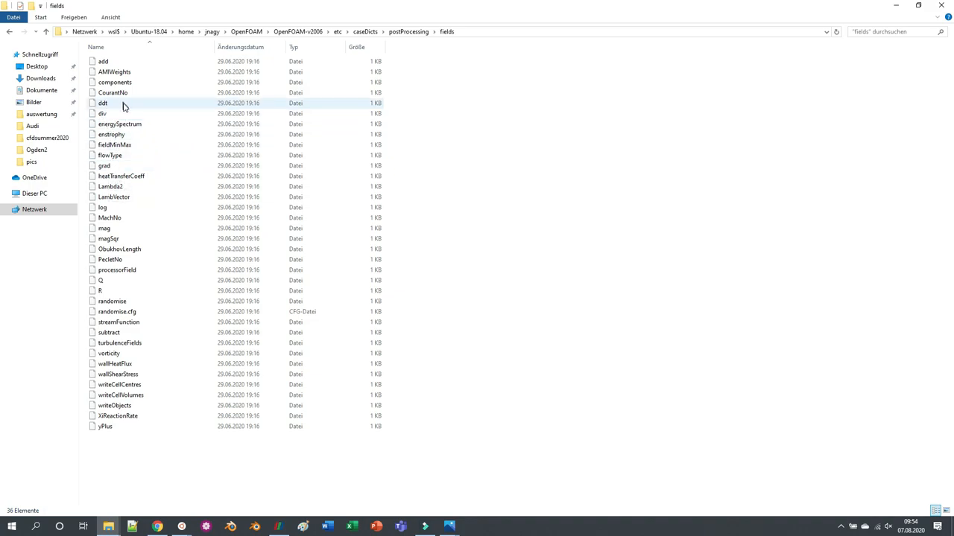
mouse_move(127, 144)
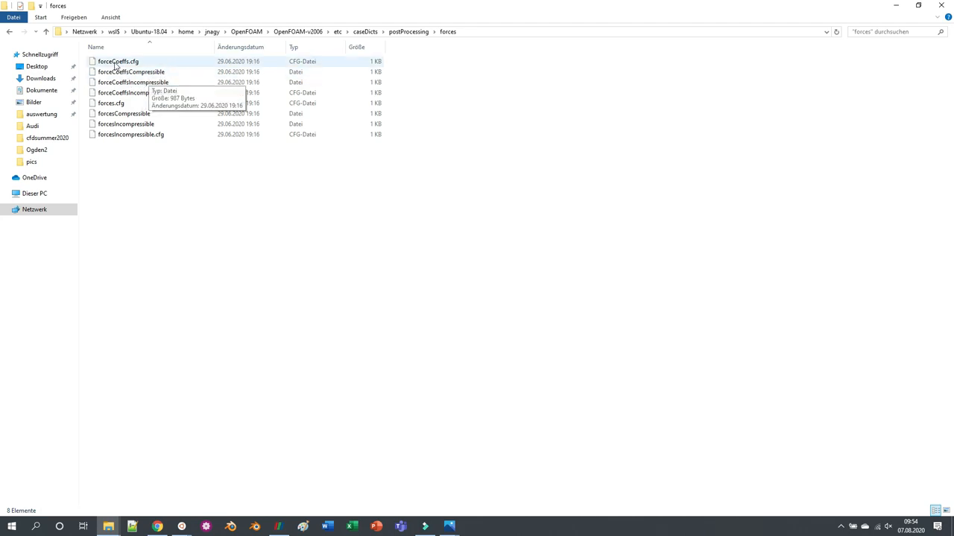
- Return to postProcessing and browse the numerical templates folder
click(408, 32)
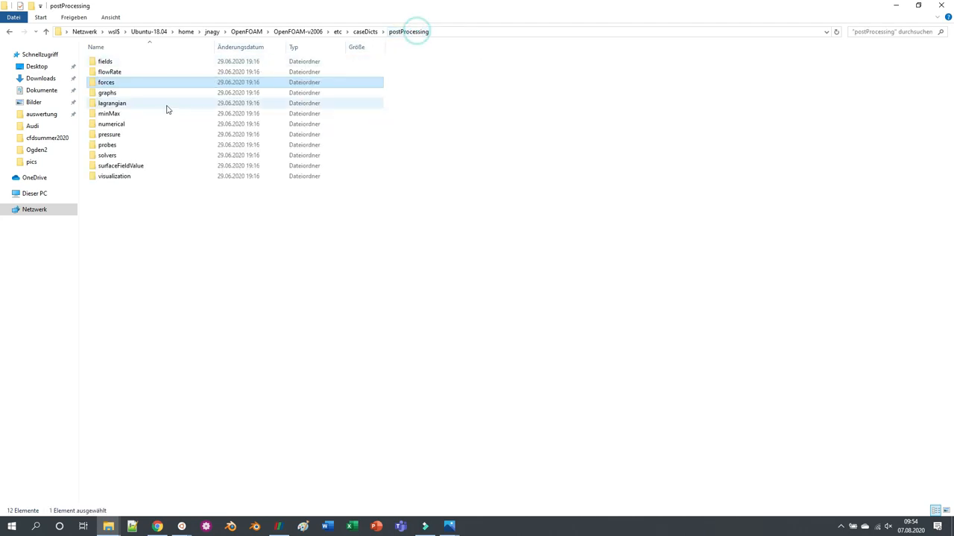
mouse_move(111, 93)
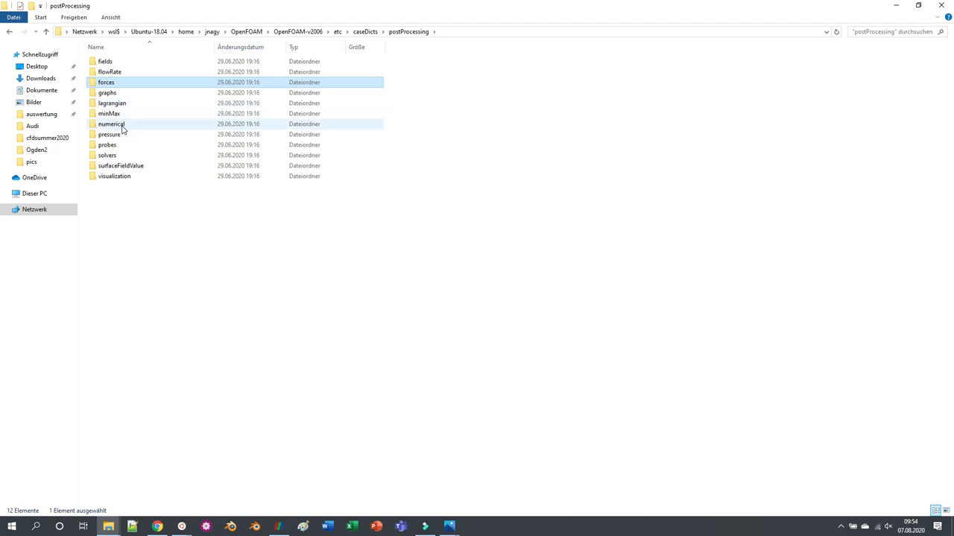
double_click(110, 124)
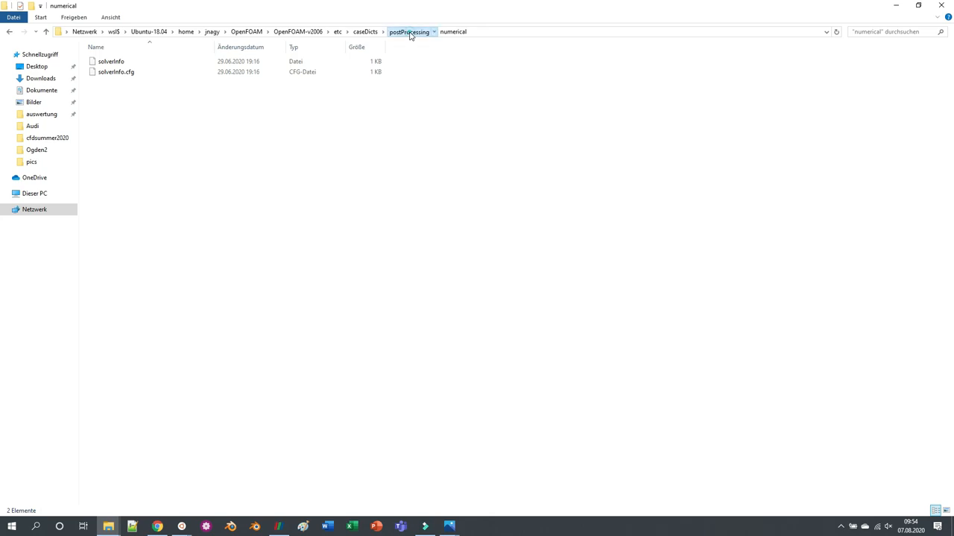
click(414, 31)
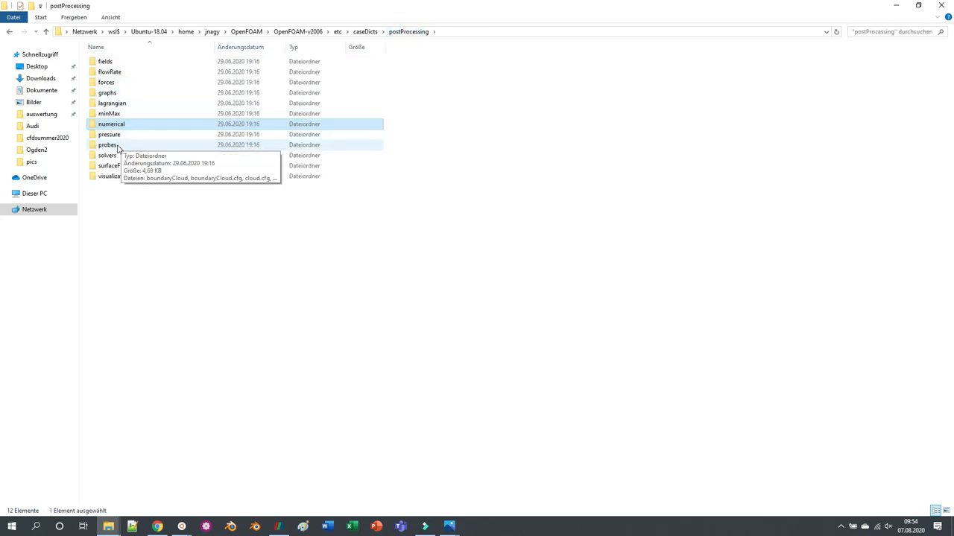
- Browse the probes and solvers folders, then select the visualization folder
double_click(106, 144)
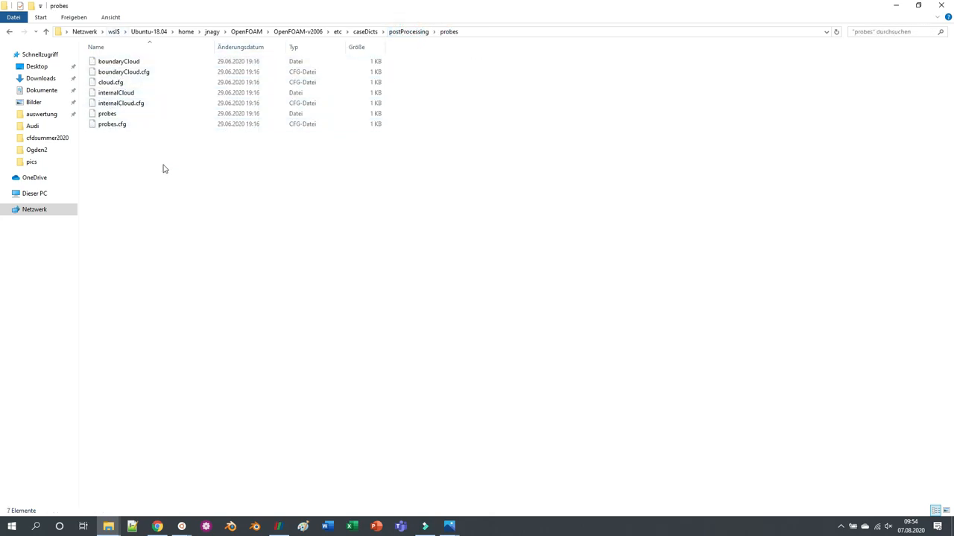
mouse_move(222, 197)
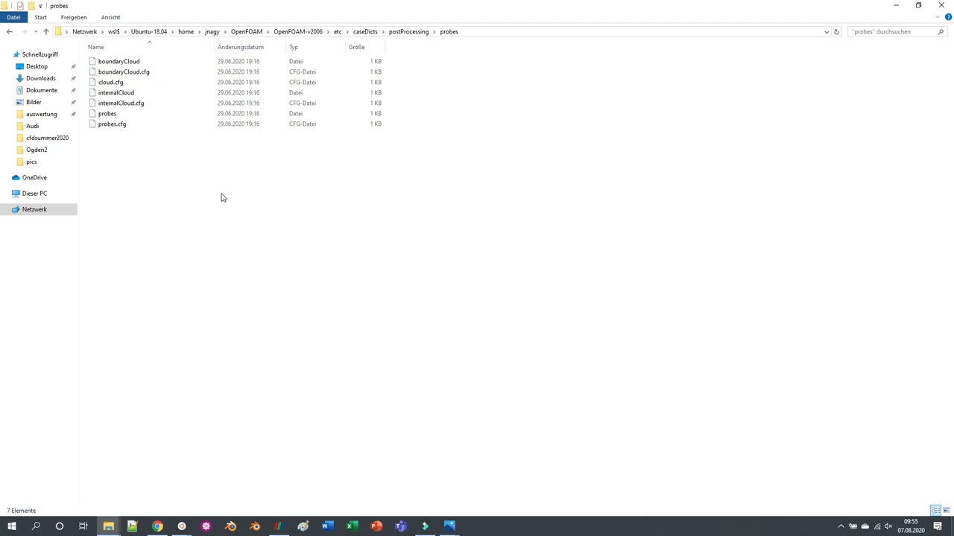
click(108, 114)
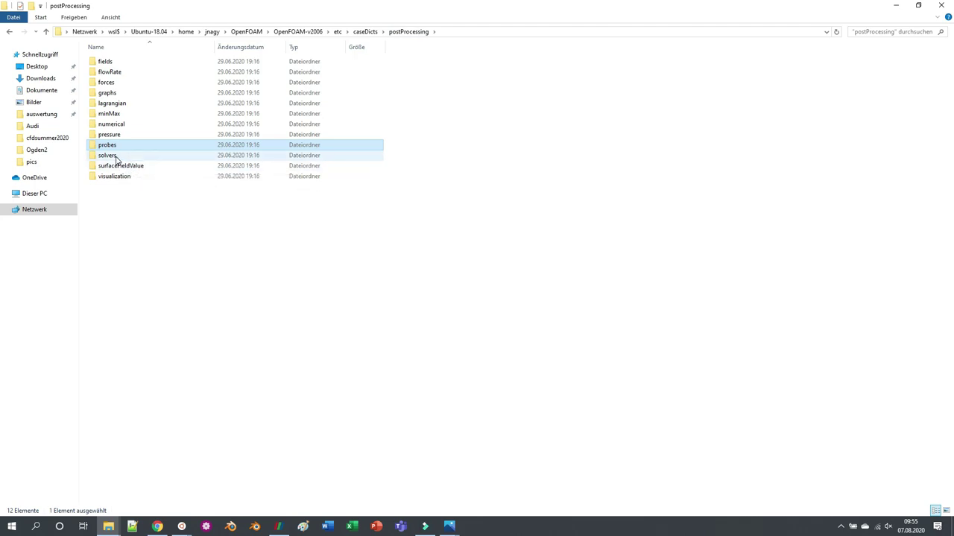
double_click(106, 155)
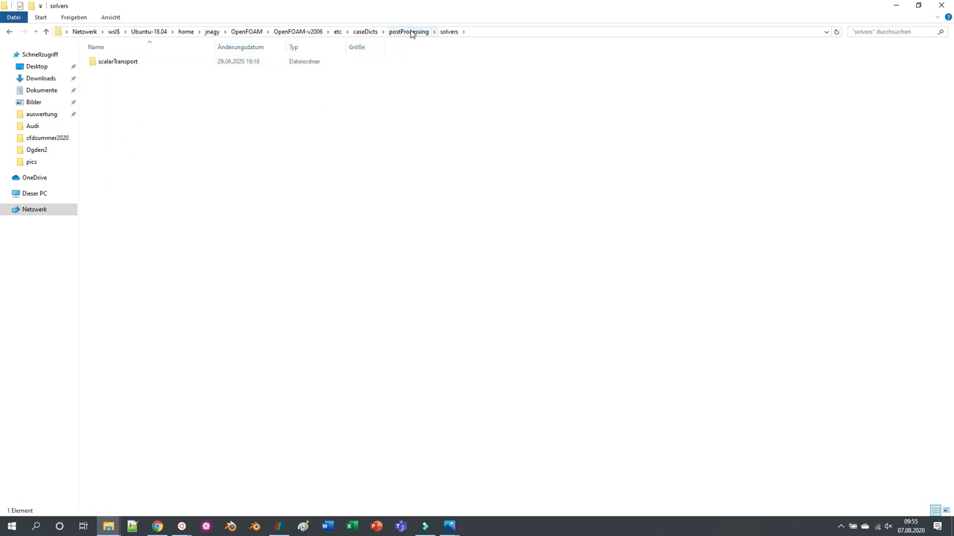
click(410, 32)
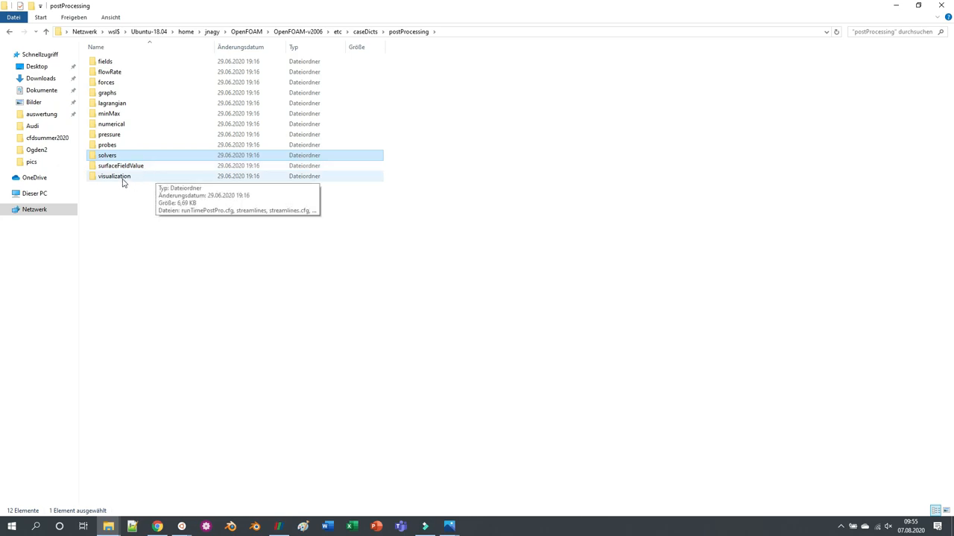
click(114, 176)
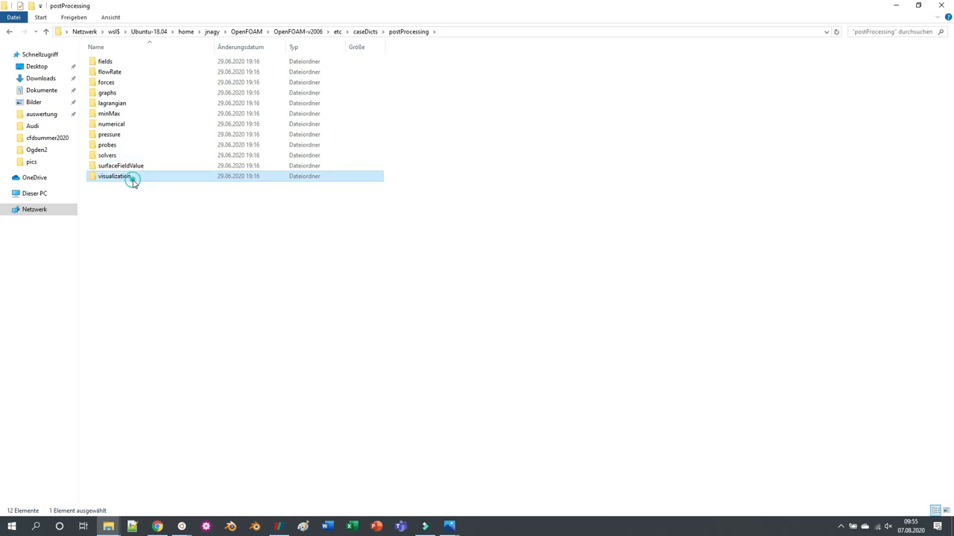
double_click(114, 176)
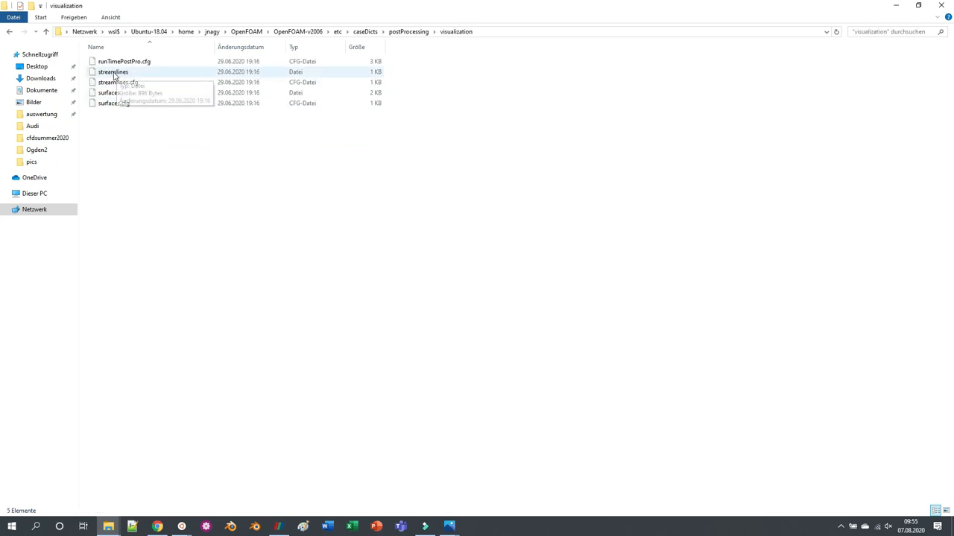
mouse_move(133, 74)
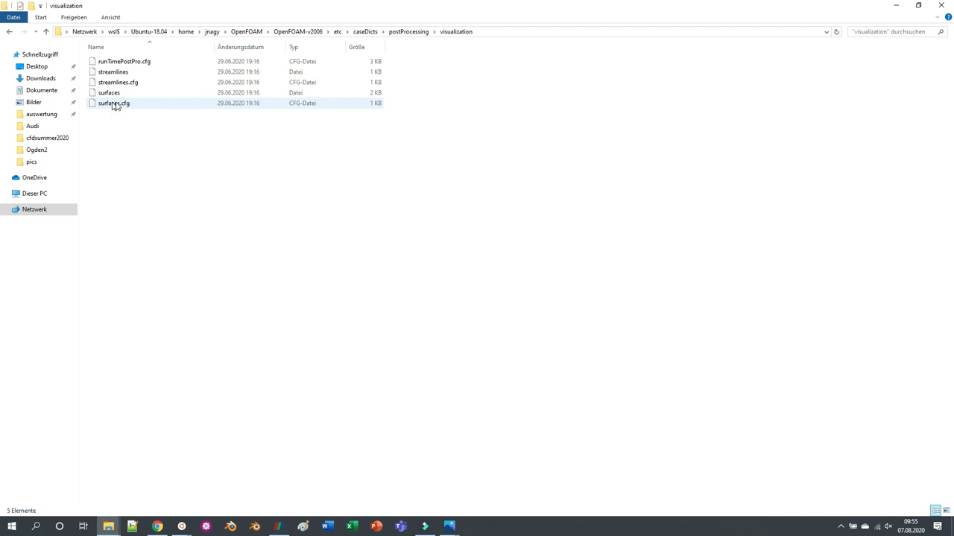
mouse_move(128, 102)
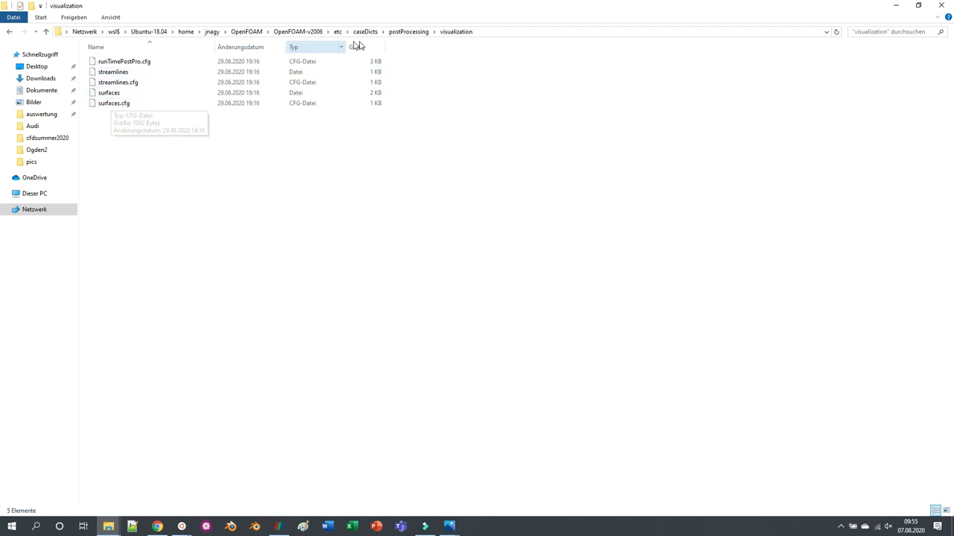
click(405, 31)
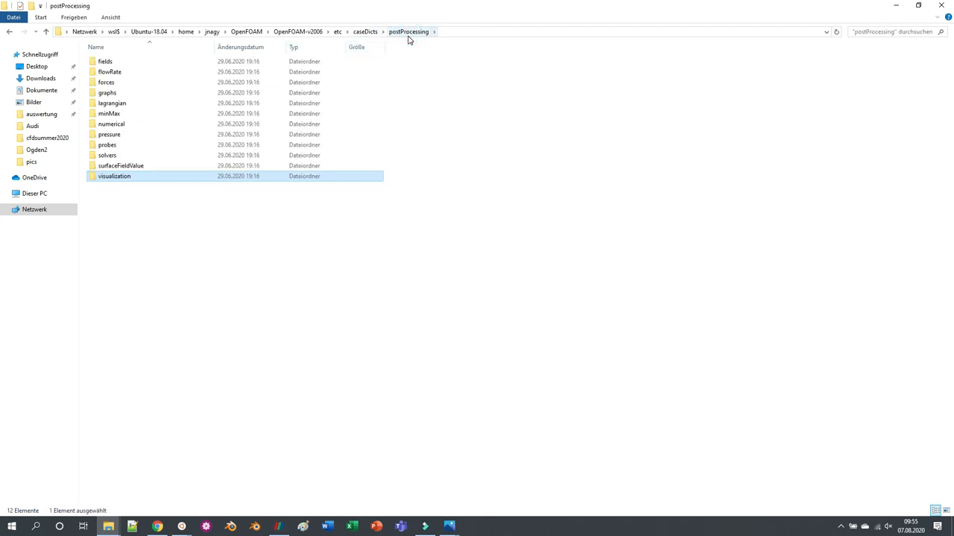